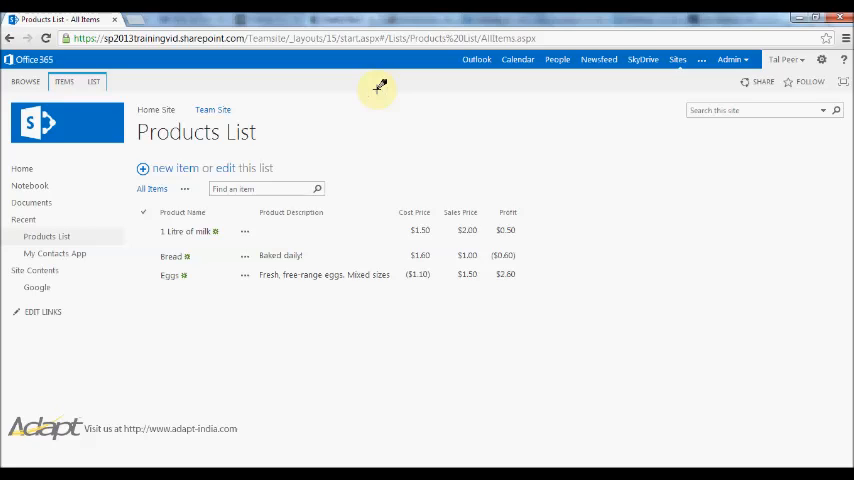
mouse_move(378, 120)
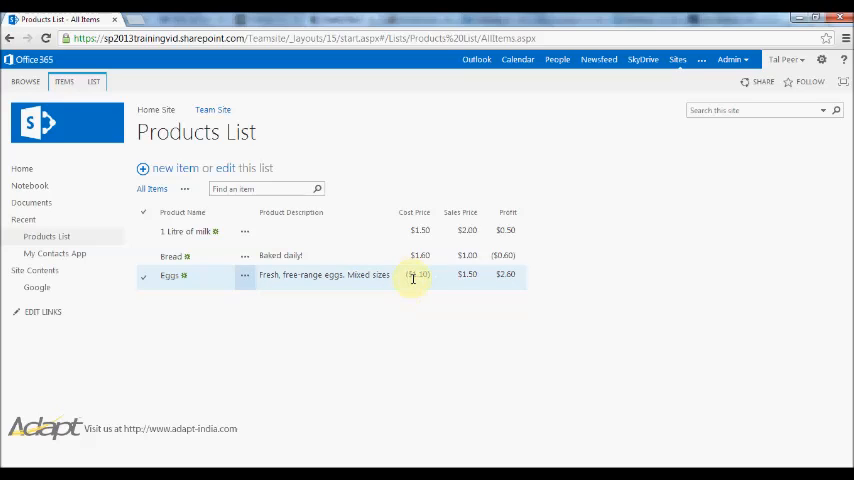
- From the Products List settings page, select the Cost Price column under Columns
click(416, 274)
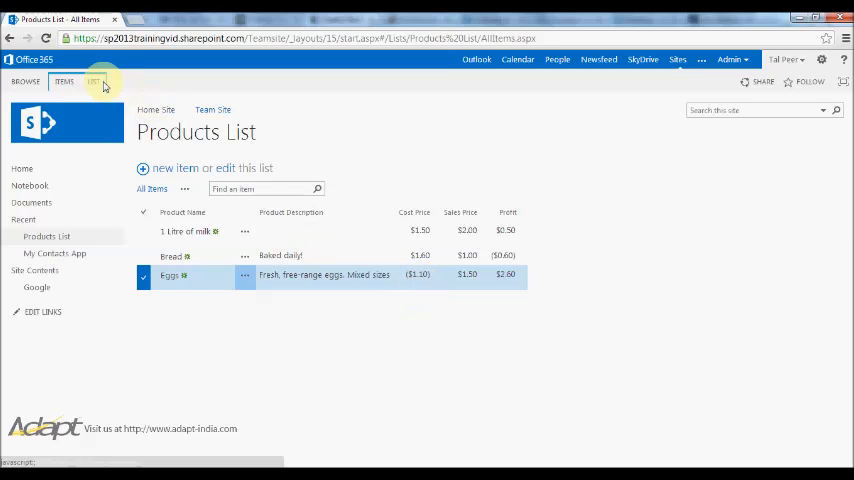
click(92, 80)
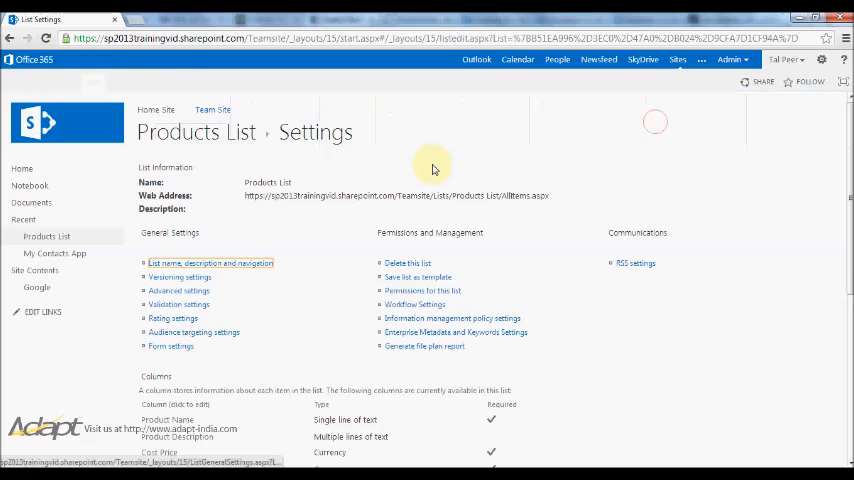
scroll(down, 3)
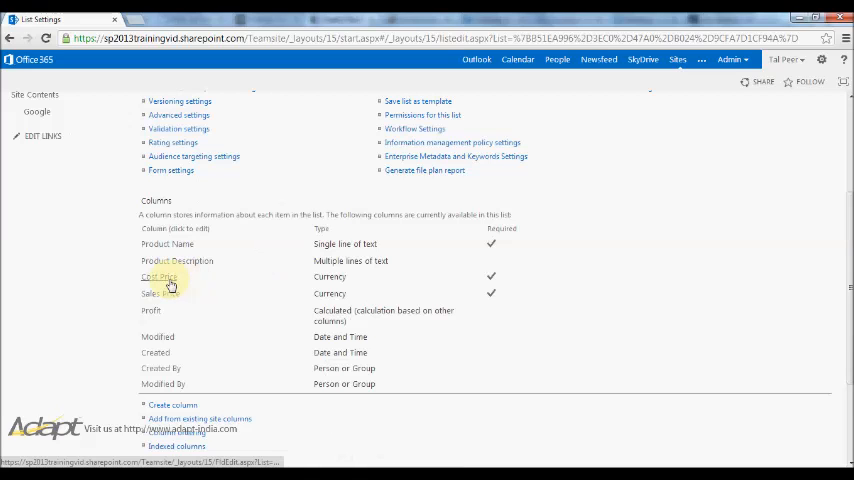
click(160, 276)
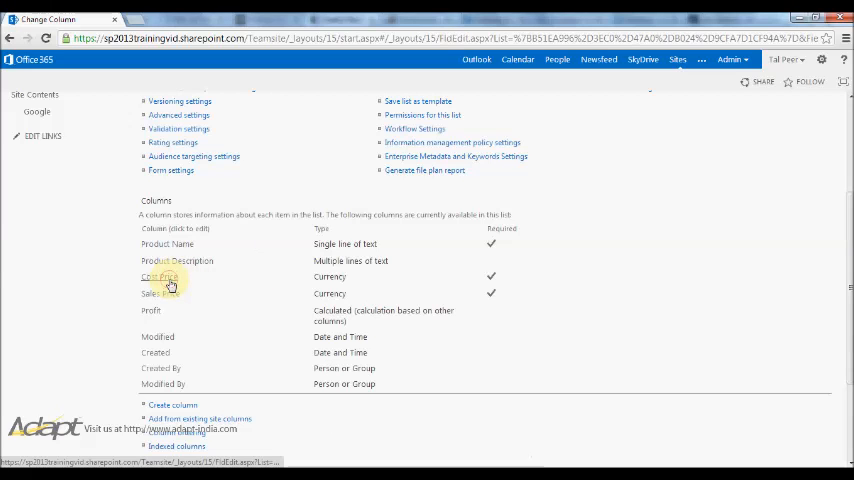
- Enter the Cost Price column validation formula =[Cost Price]>0
click(158, 276)
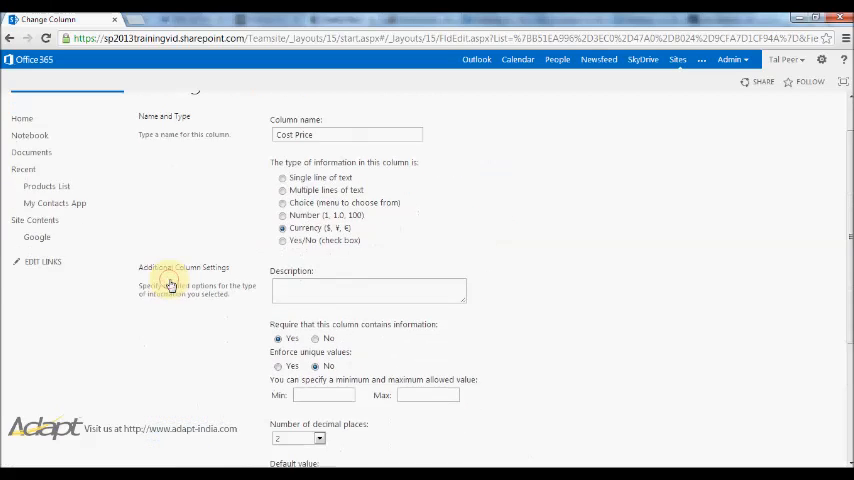
scroll(down, 3)
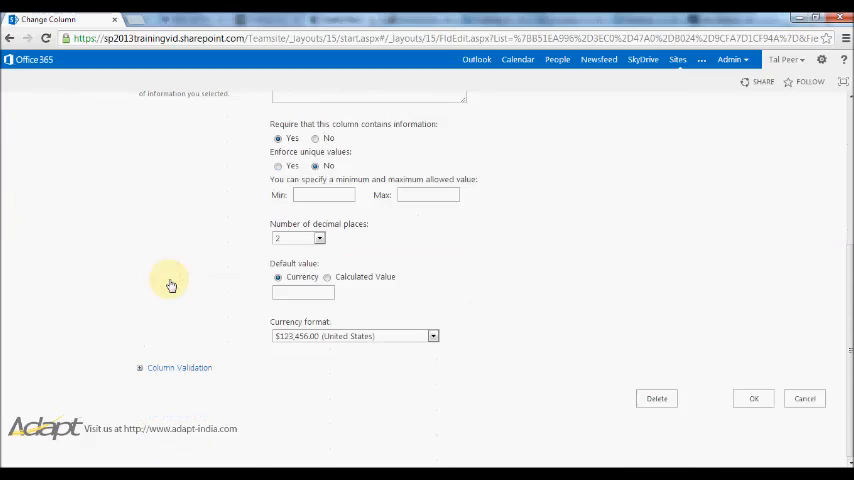
click(180, 368)
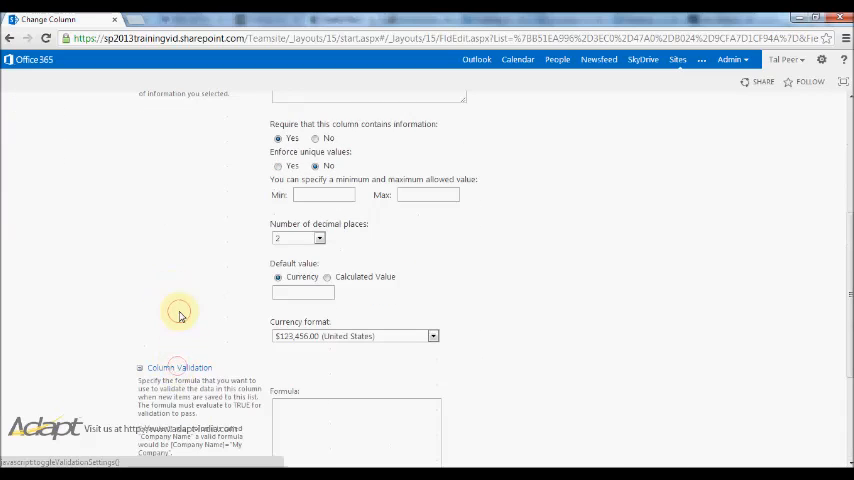
scroll(down, 3)
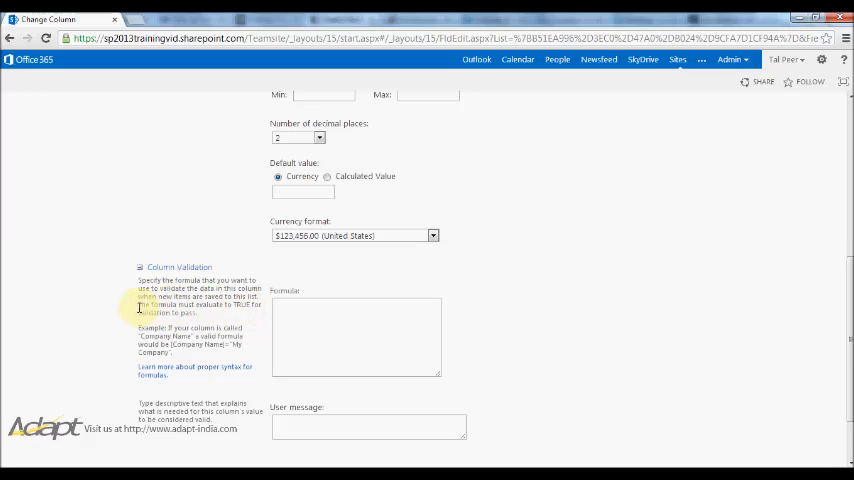
drag(138, 304, 224, 330)
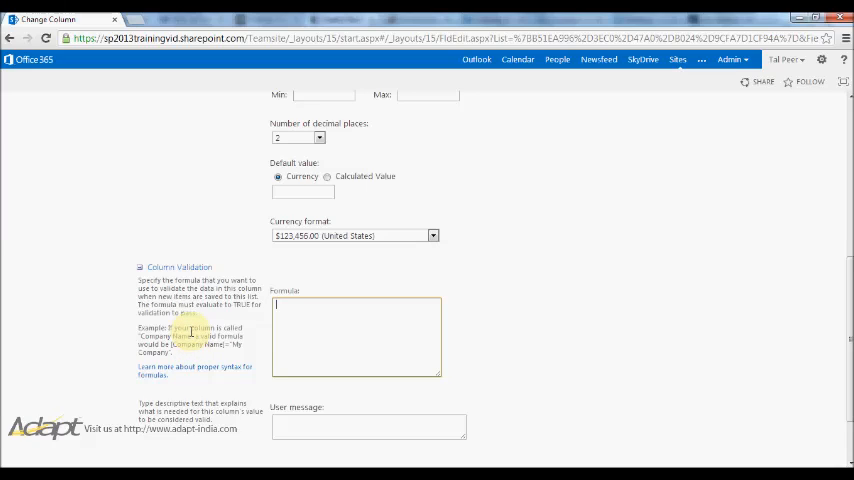
text(=)
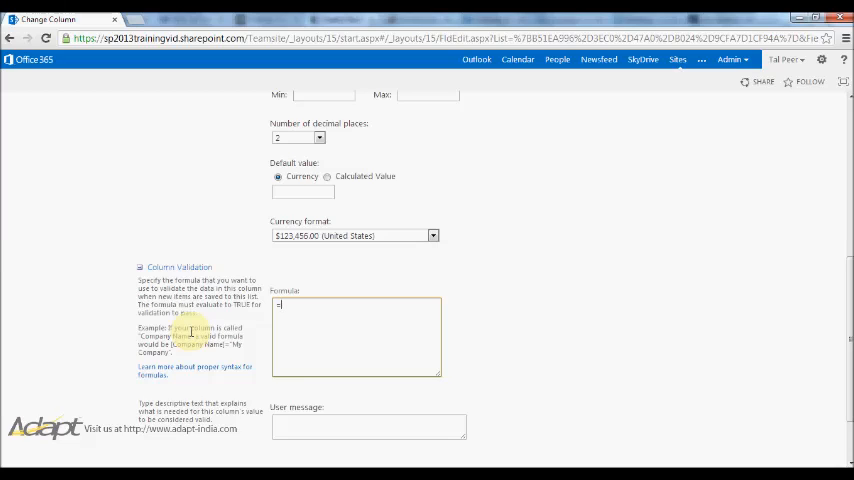
text(Cost Price])
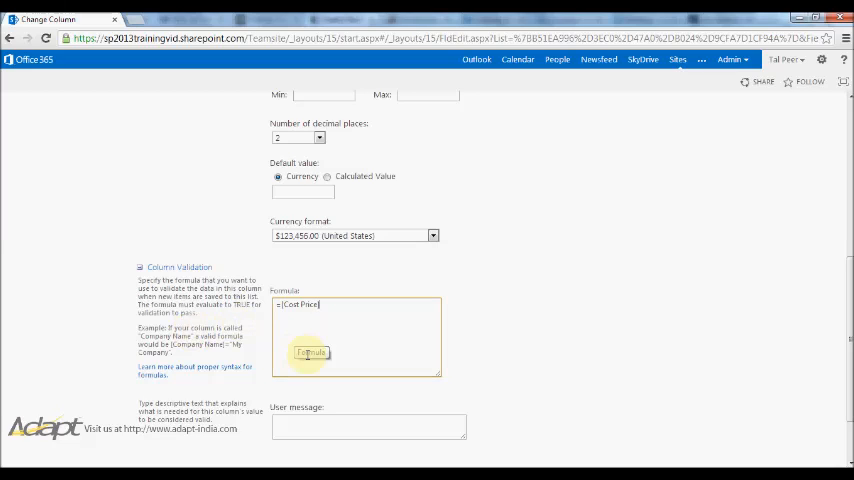
text(>)
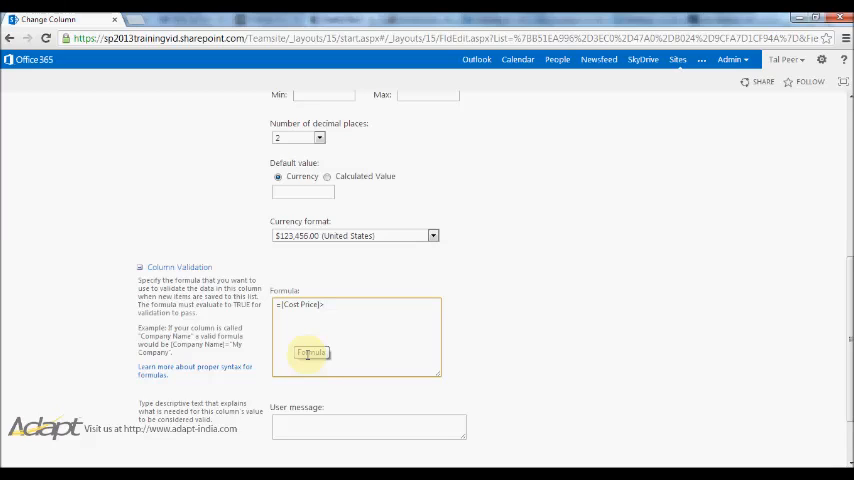
text(>0)
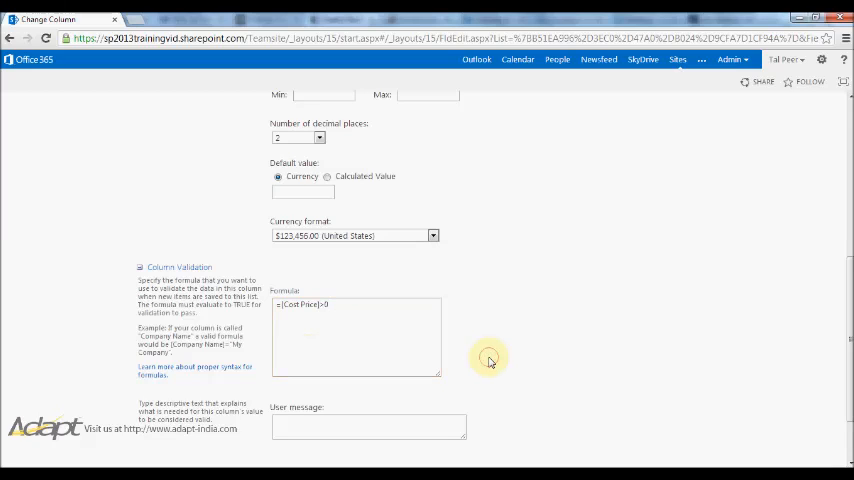
mouse_move(338, 290)
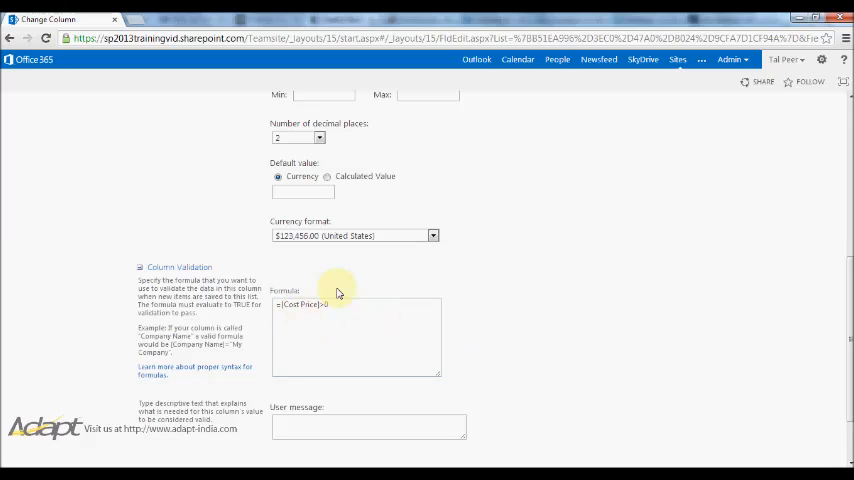
- Add the user message 'The cost price must be greater than 0' and save the column
scroll(down, 3)
text(The cost price)
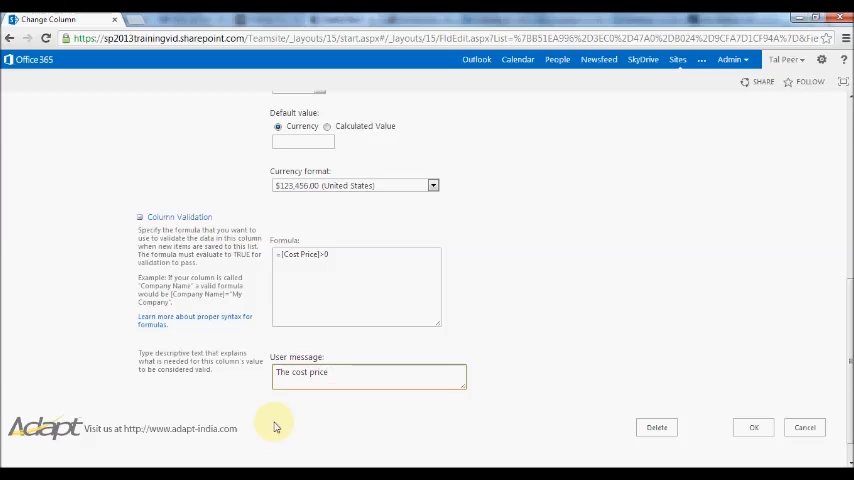
text(must be greater than 0!)
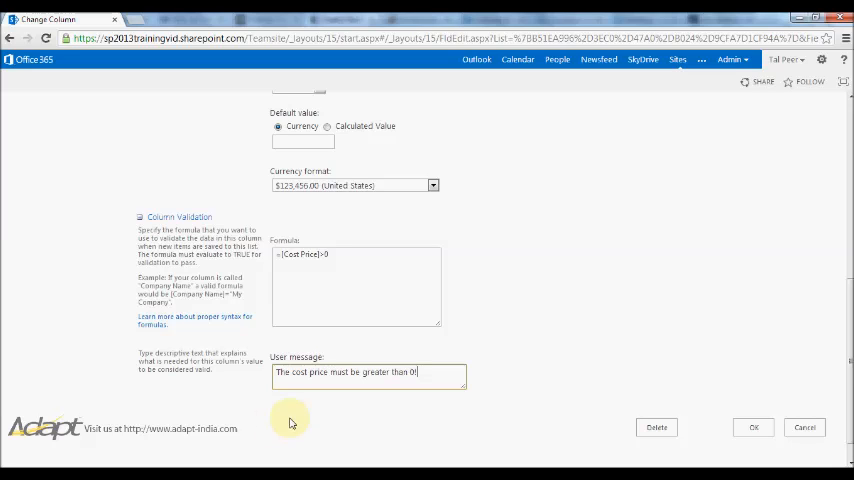
click(752, 428)
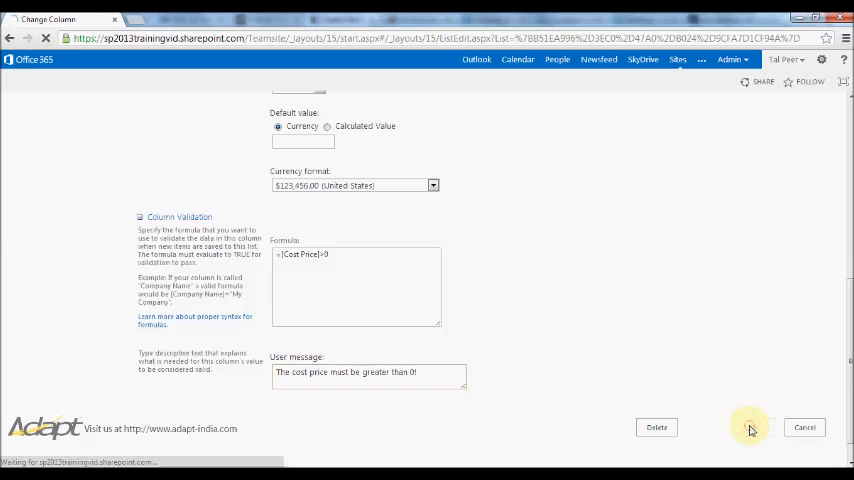
- Edit Eggs, see the negative cost rejected, and correct its cost price to $1.50
click(750, 428)
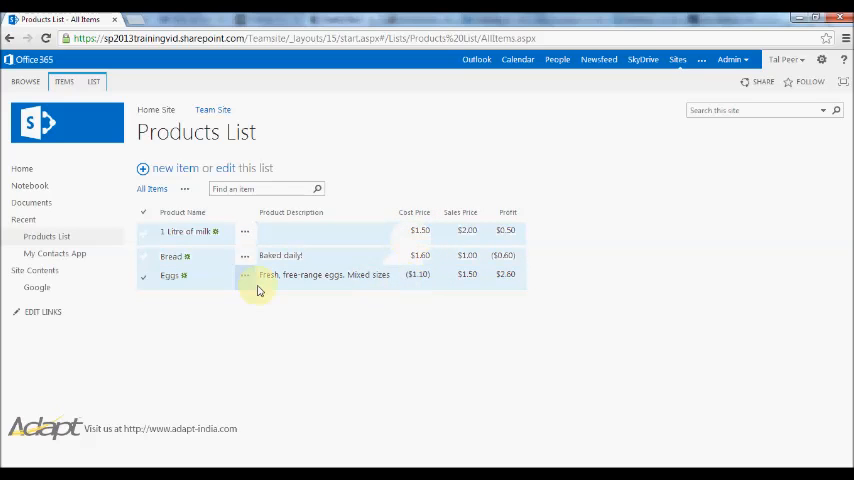
mouse_move(420, 290)
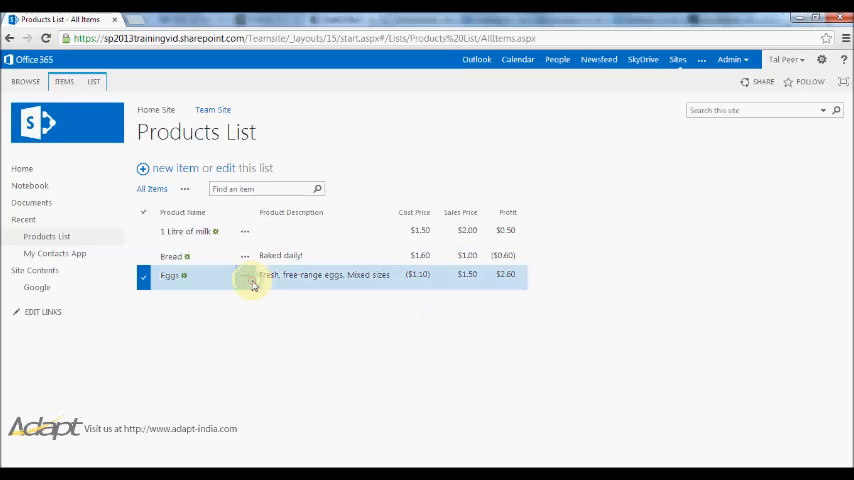
click(244, 276)
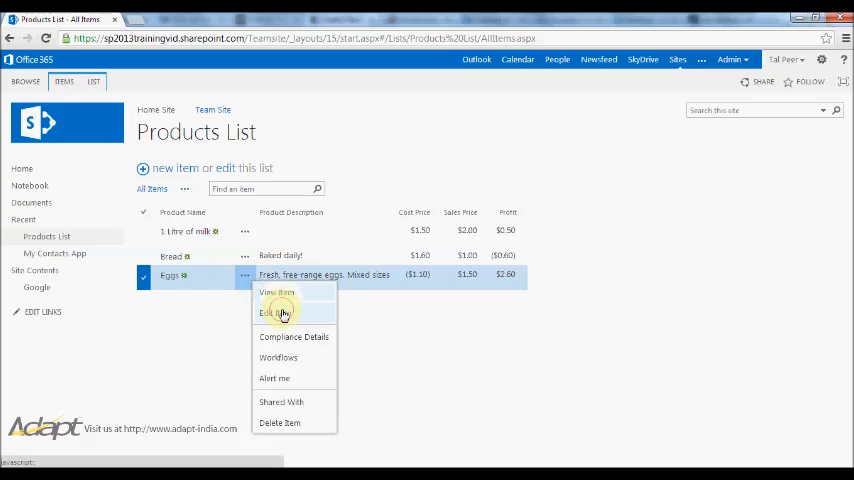
click(268, 312)
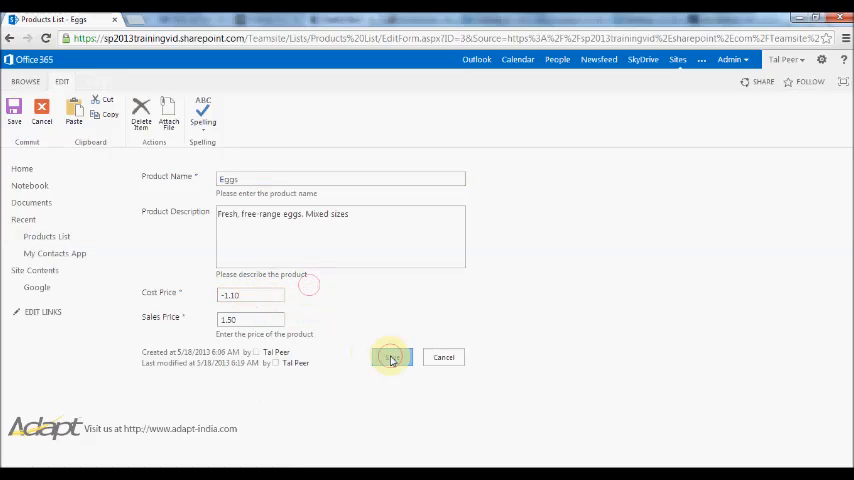
click(392, 356)
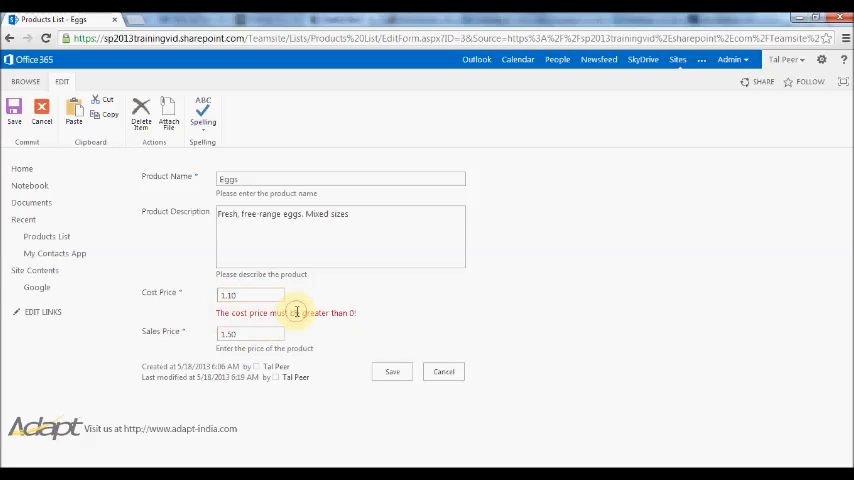
click(392, 372)
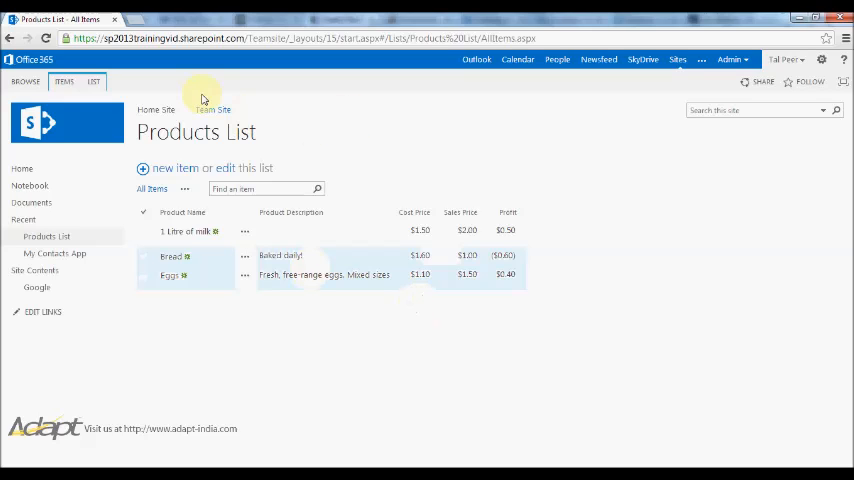
mouse_move(268, 126)
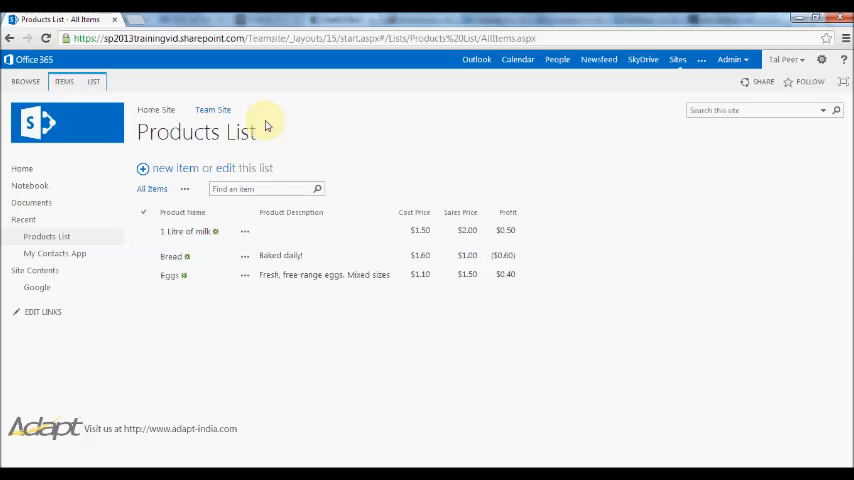
- From the LIST ribbon's List Settings, go to the Products List validation settings
click(94, 80)
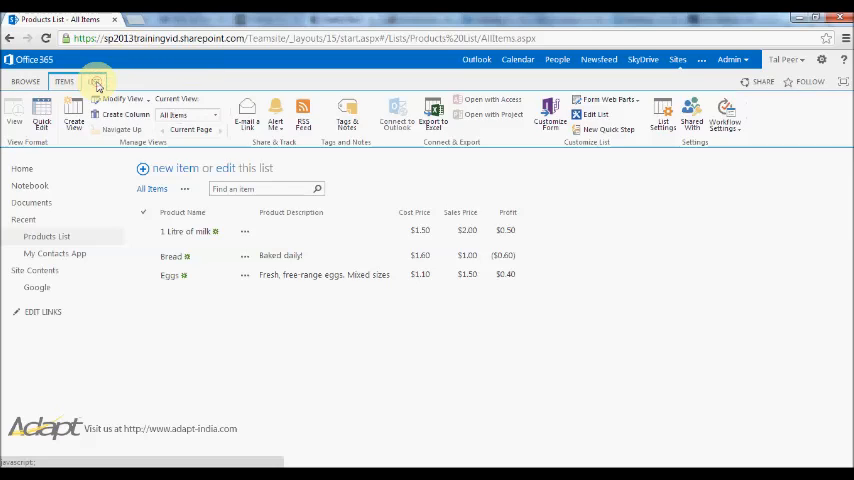
click(92, 80)
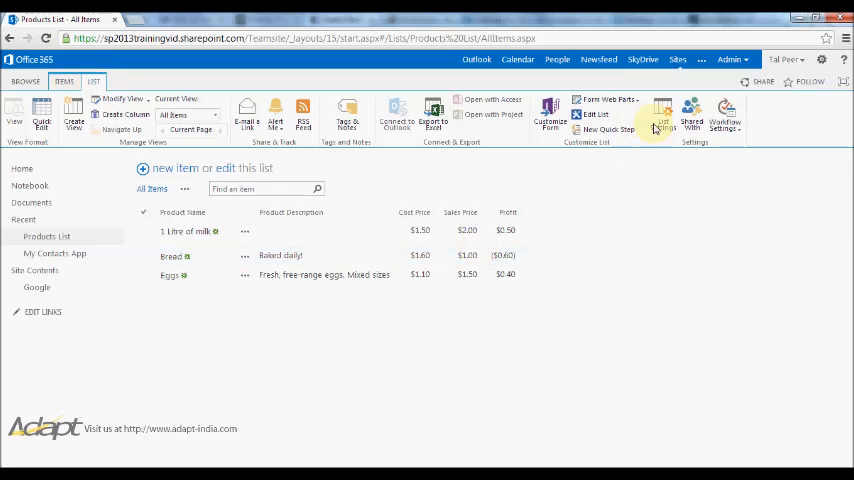
click(664, 116)
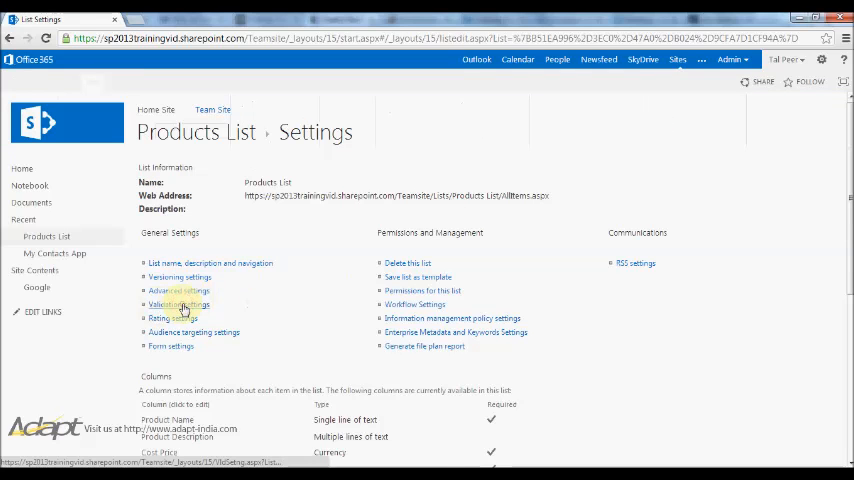
click(178, 304)
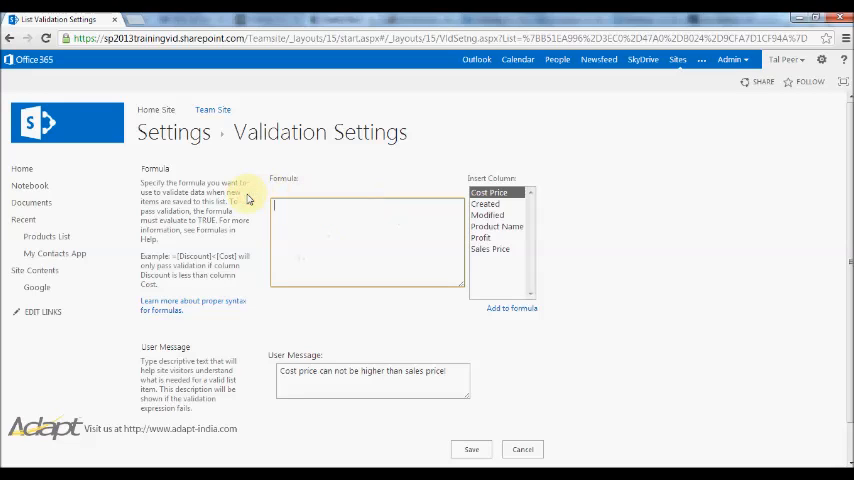
- Save the list validation formula =[Sales Price]>[Cost Price] with its cost-price message
text(=)
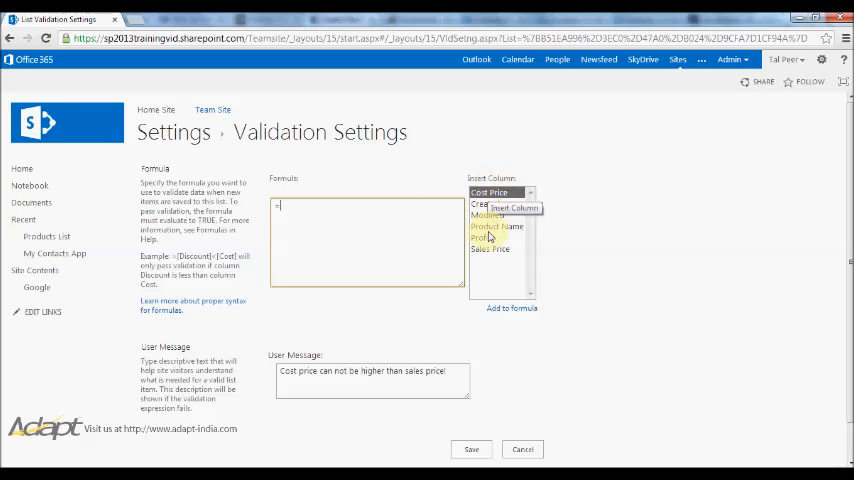
click(492, 250)
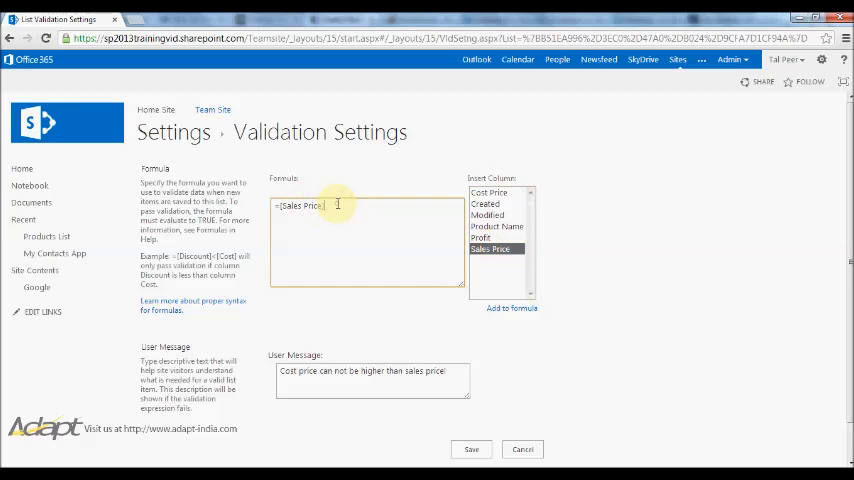
text(>[Cost Price)
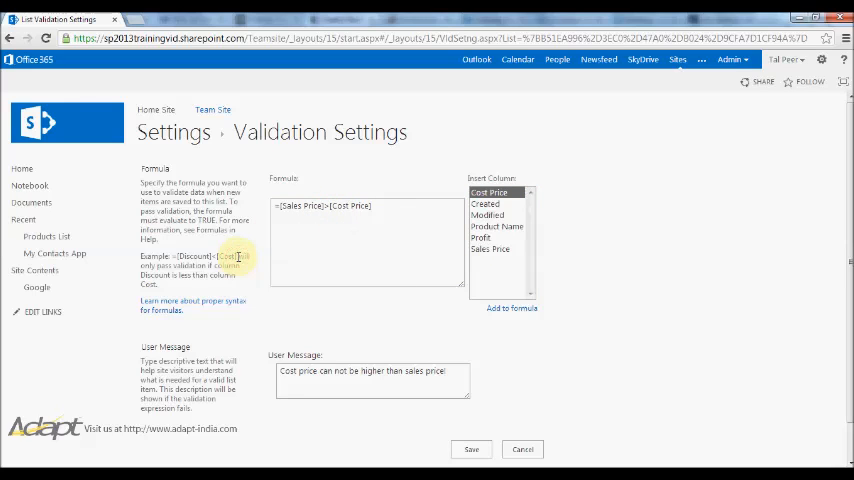
mouse_move(192, 312)
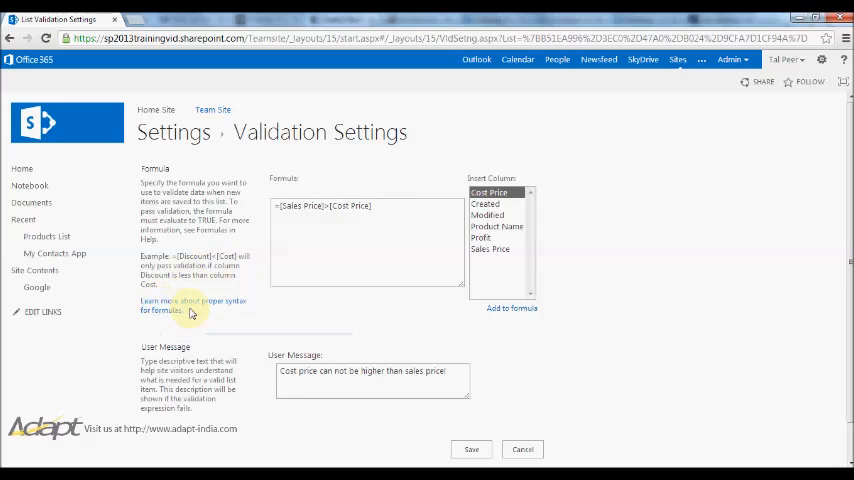
mouse_move(192, 312)
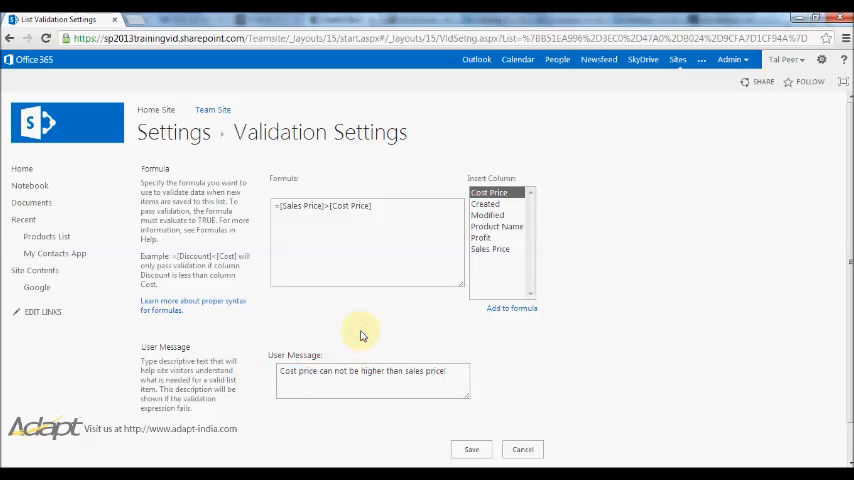
click(470, 448)
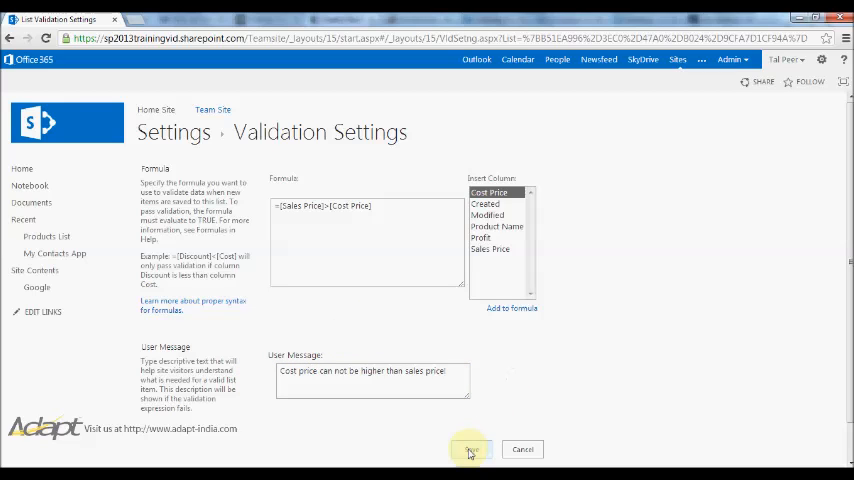
click(470, 448)
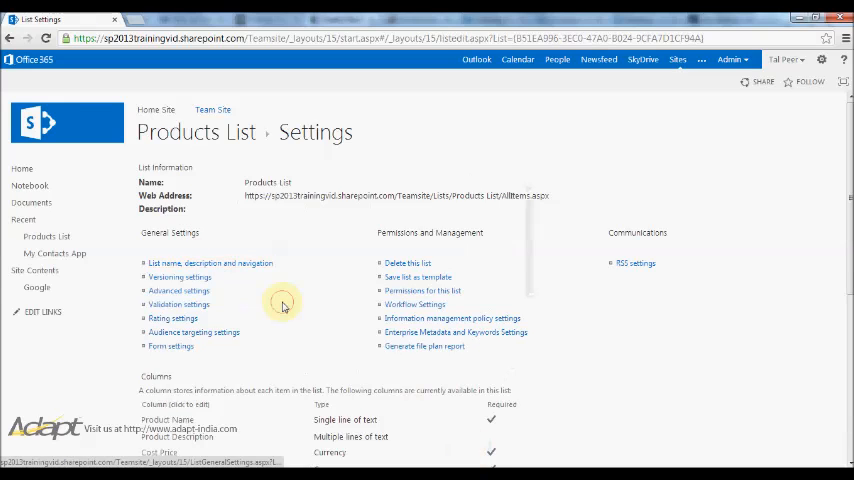
- Back in the Products List, edit Bread and see its higher cost price rejected on save
click(188, 136)
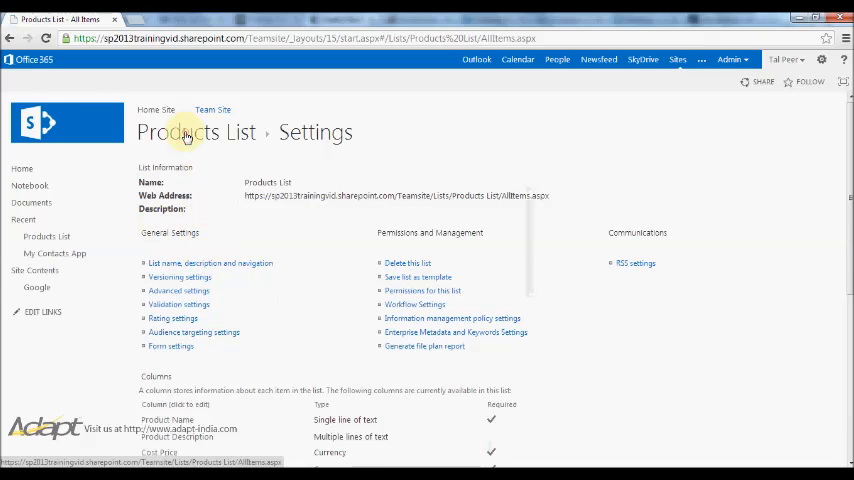
click(184, 132)
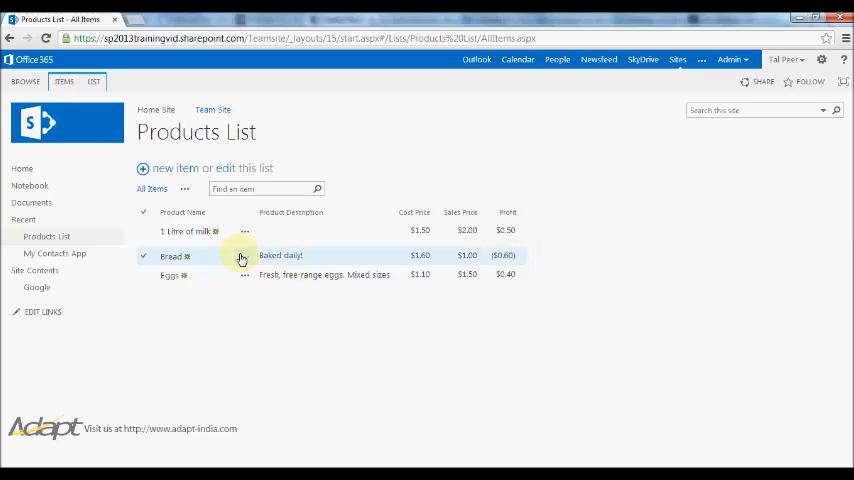
click(244, 256)
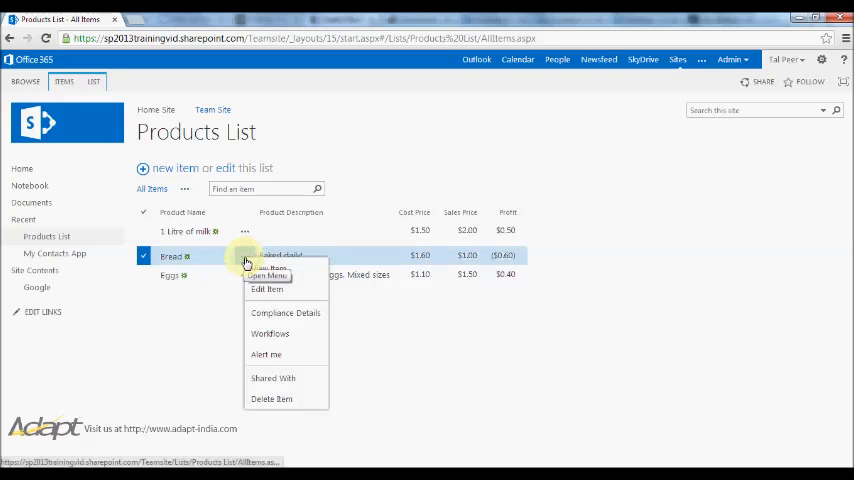
click(268, 290)
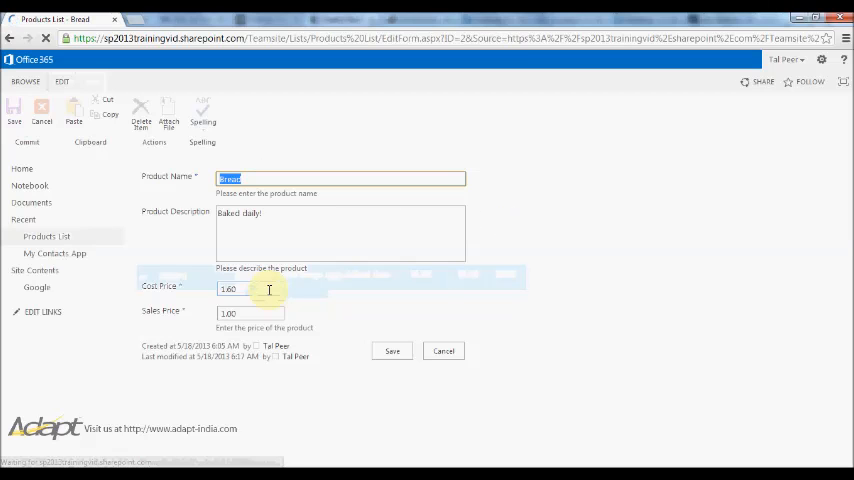
click(390, 352)
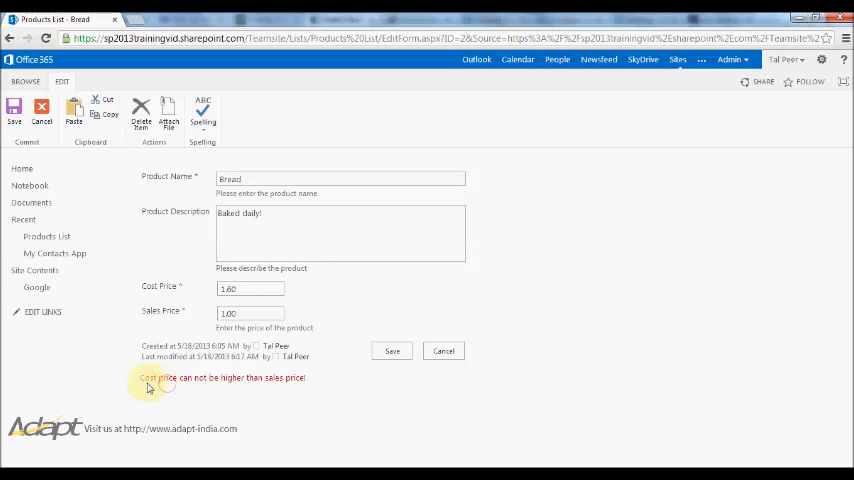
- Lower Bread's cost price to 0.80, below its $1.00 sales price, and save it
click(250, 288)
text(.9)
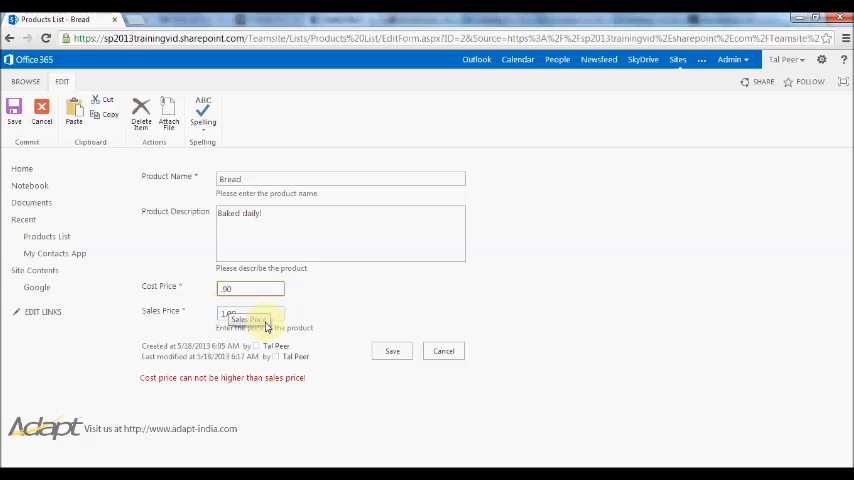
click(392, 352)
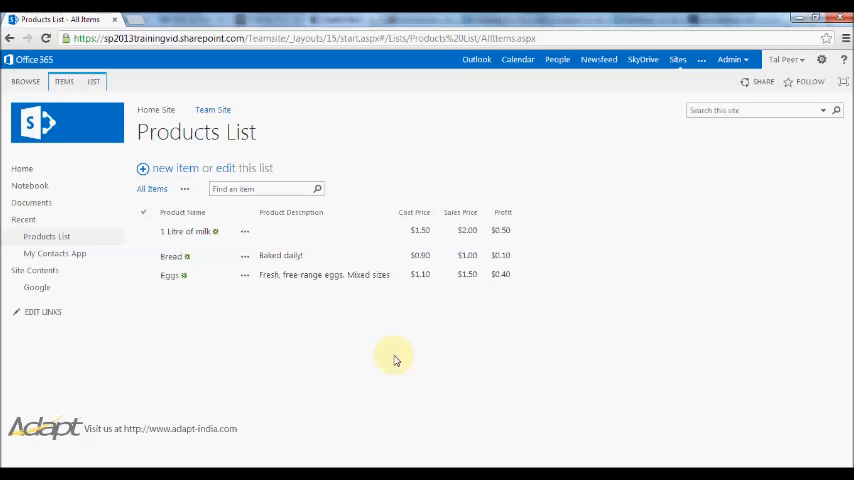
mouse_move(488, 336)
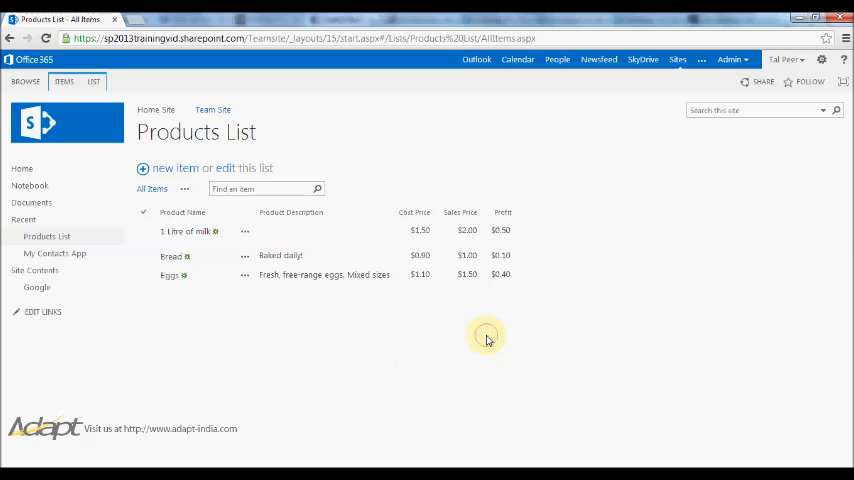